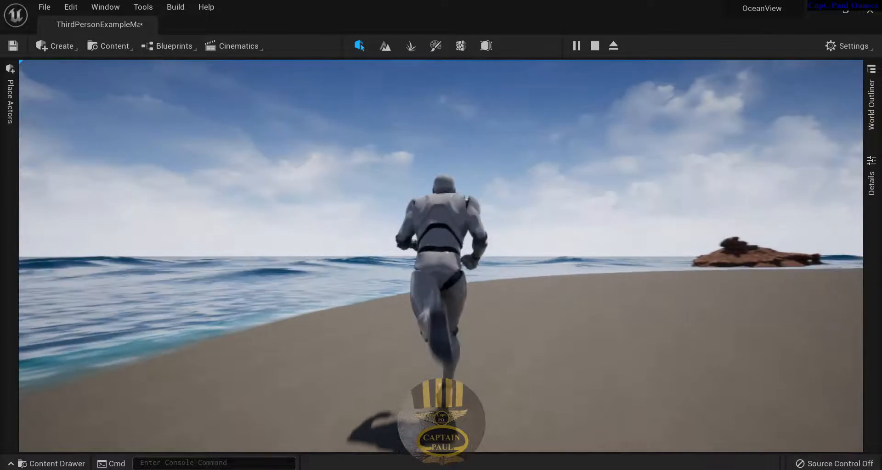
End the beach level's Play In Editor session and return to the editor.
click(594, 45)
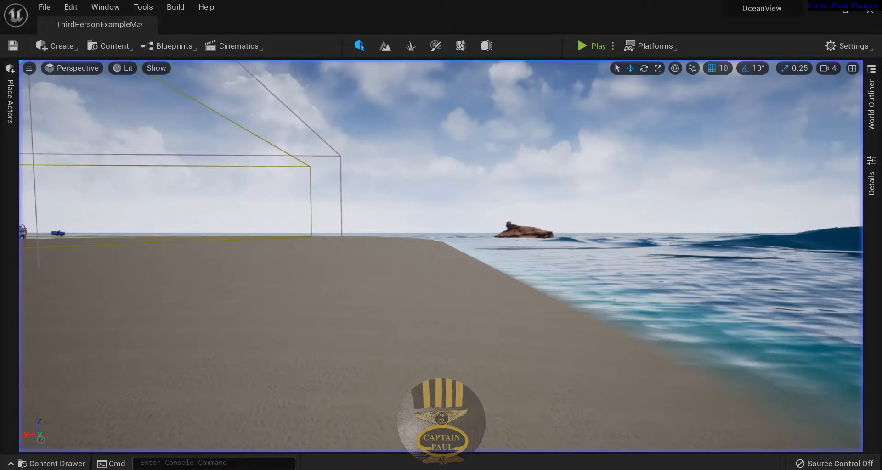
mouse_move(45, 7)
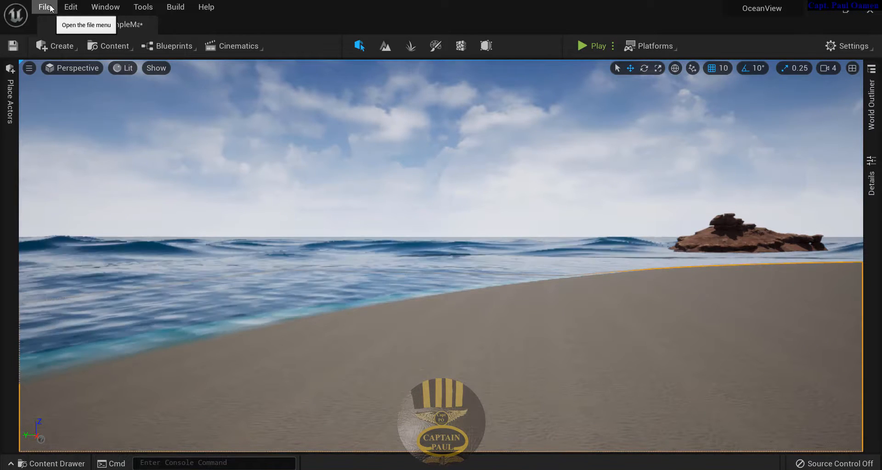
Choose File > New Project to bring up the New Project dialog.
click(45, 7)
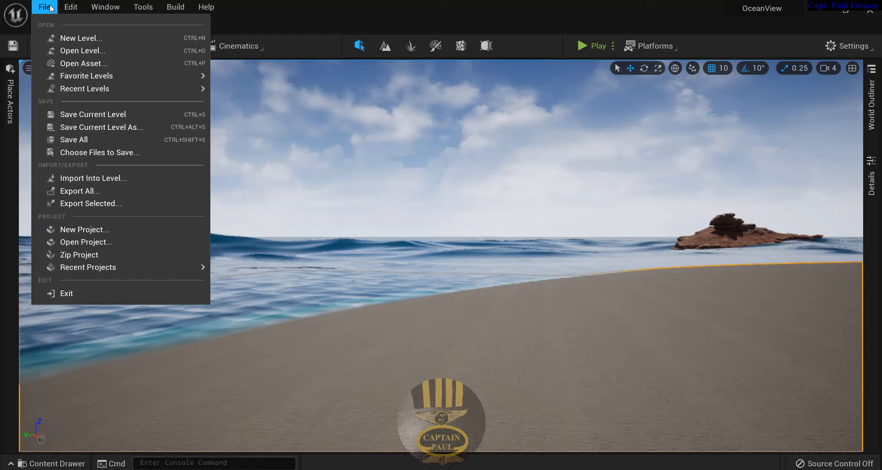
mouse_move(84, 230)
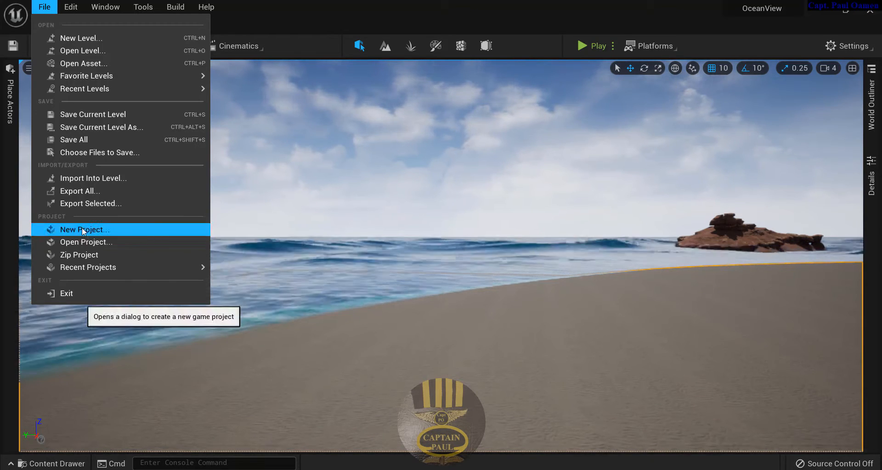
click(85, 230)
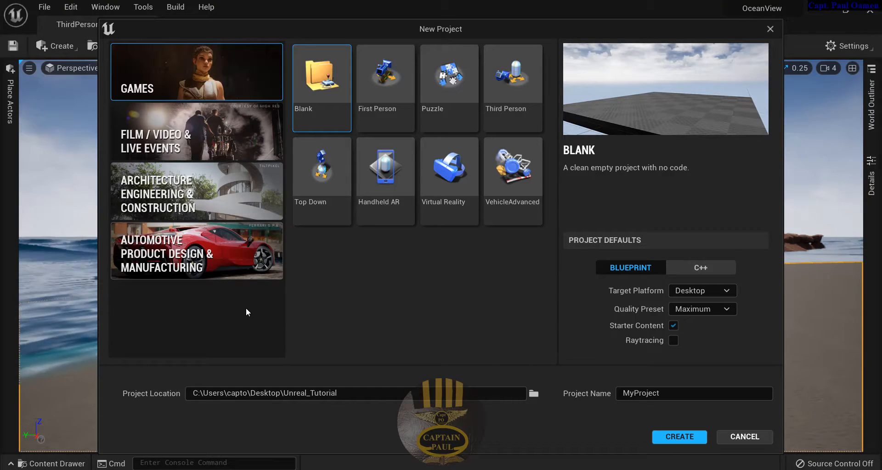
mouse_move(529, 96)
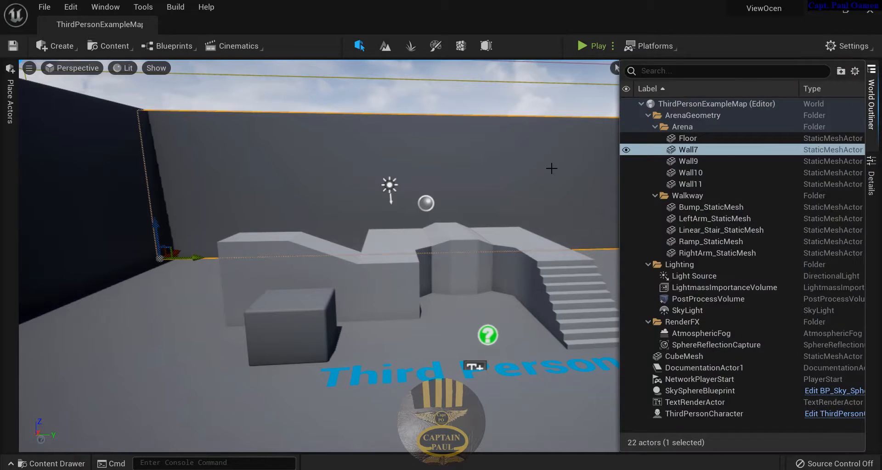
mouse_move(687, 160)
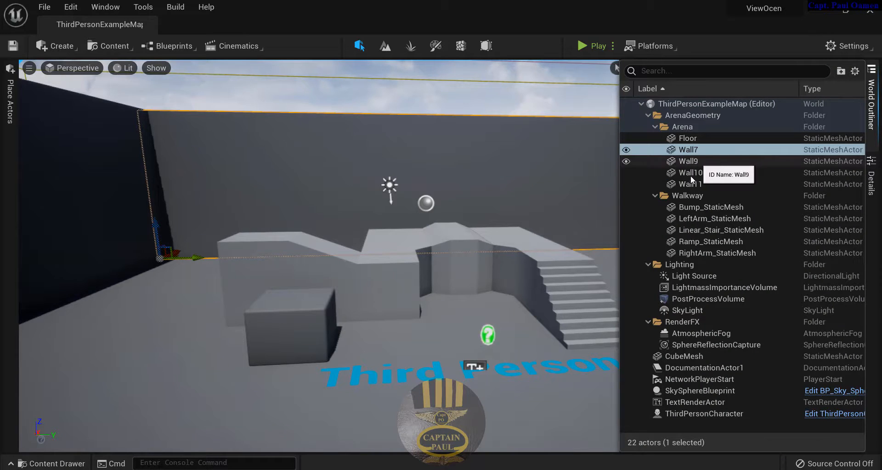
Select the arena walls and walkway meshes in the World Outliner and delete them.
click(687, 184)
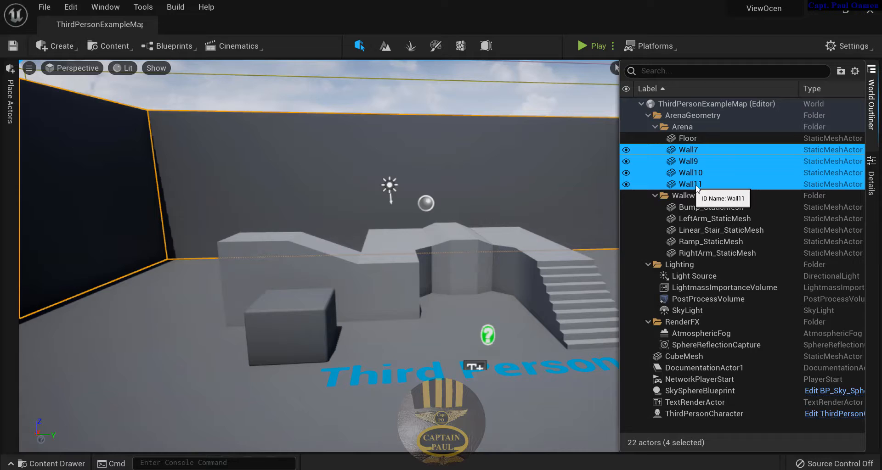
mouse_move(731, 201)
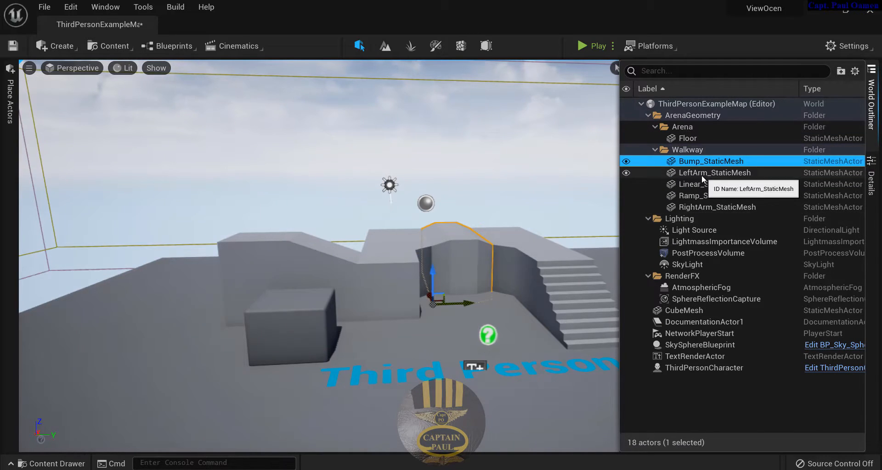
click(720, 184)
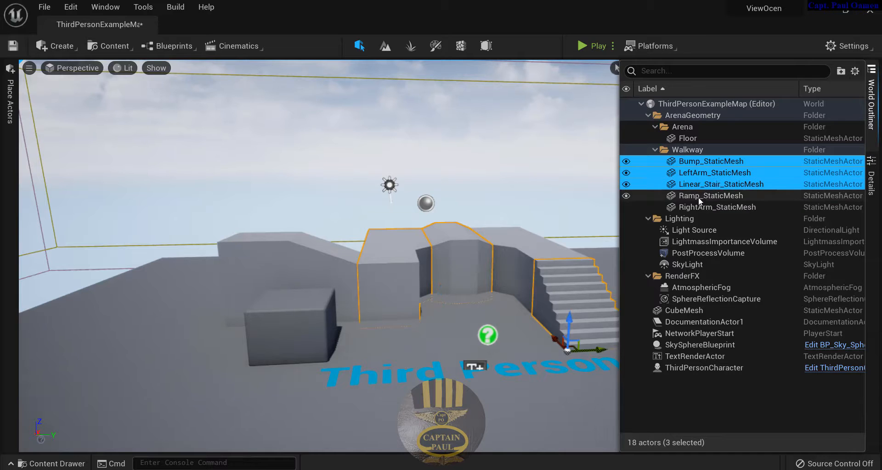
click(711, 207)
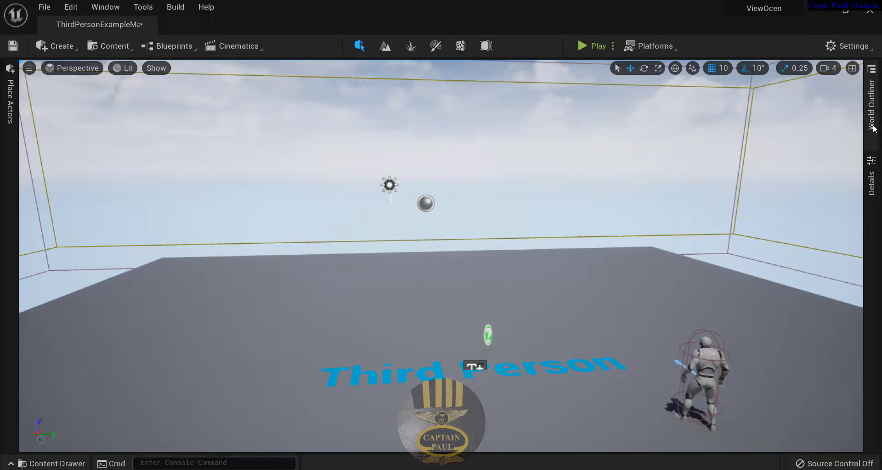
click(871, 101)
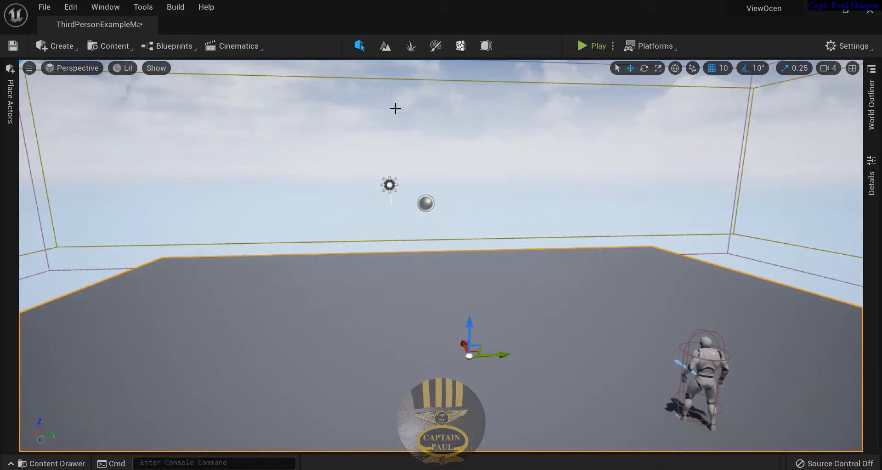
mouse_move(385, 45)
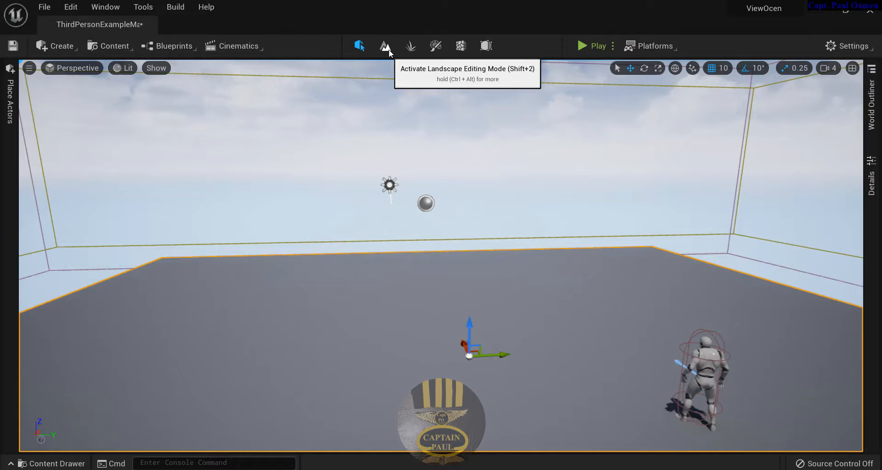
mouse_move(403, 232)
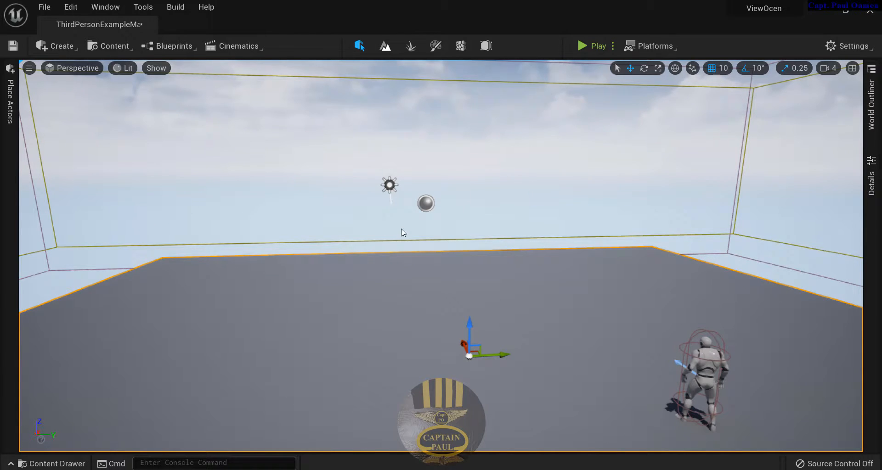
Create an 8×8-component landscape with default settings from Landscape mode.
click(386, 45)
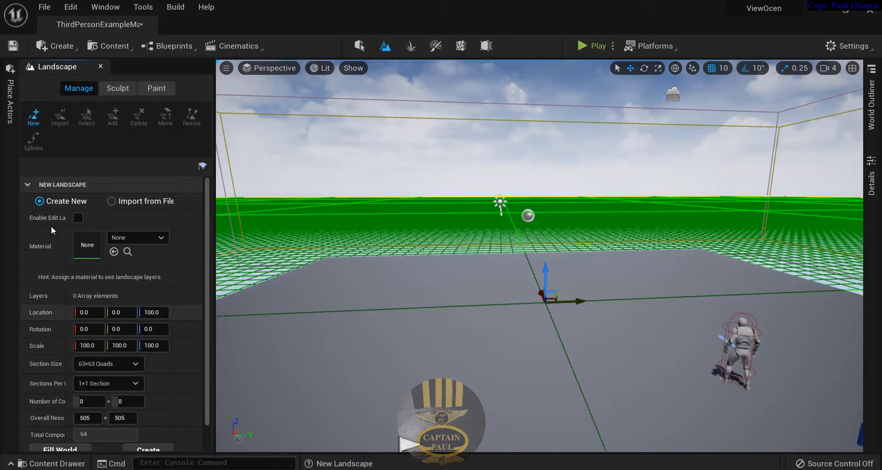
click(78, 217)
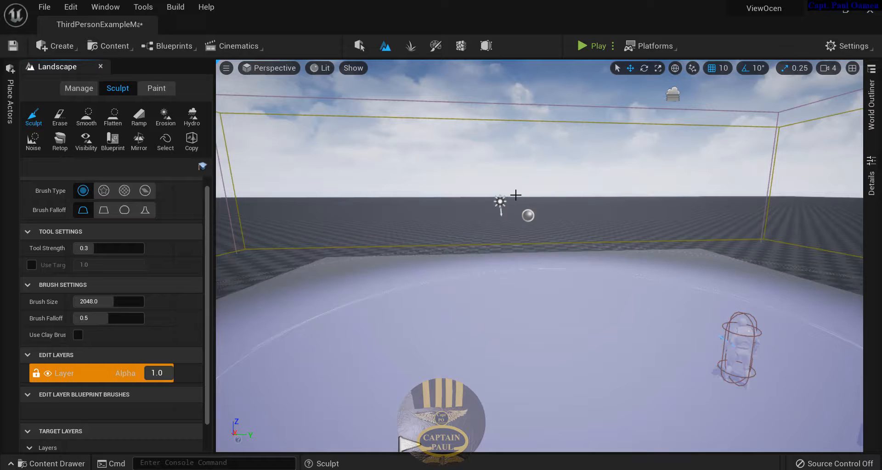
mouse_move(358, 46)
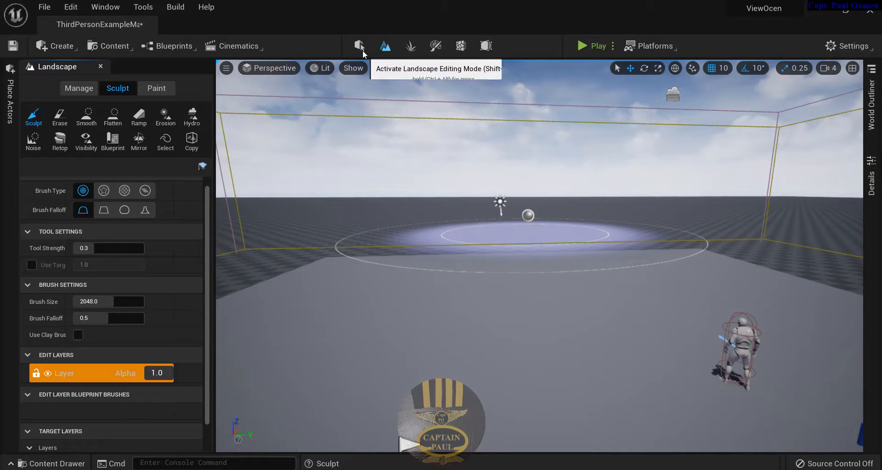
mouse_move(358, 46)
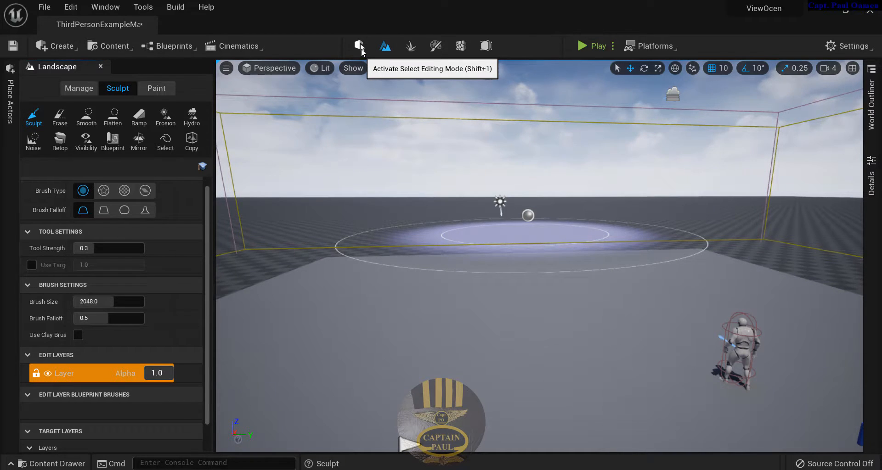
Switch back to Select mode and open the Edit menu.
click(358, 46)
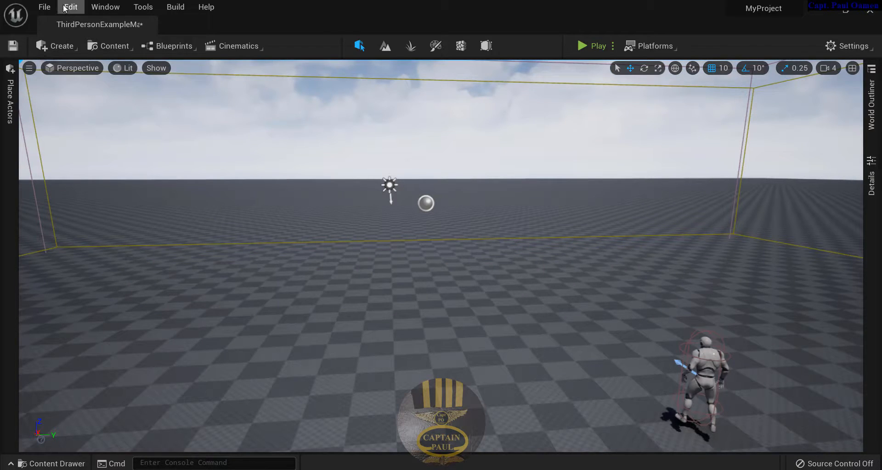
click(71, 7)
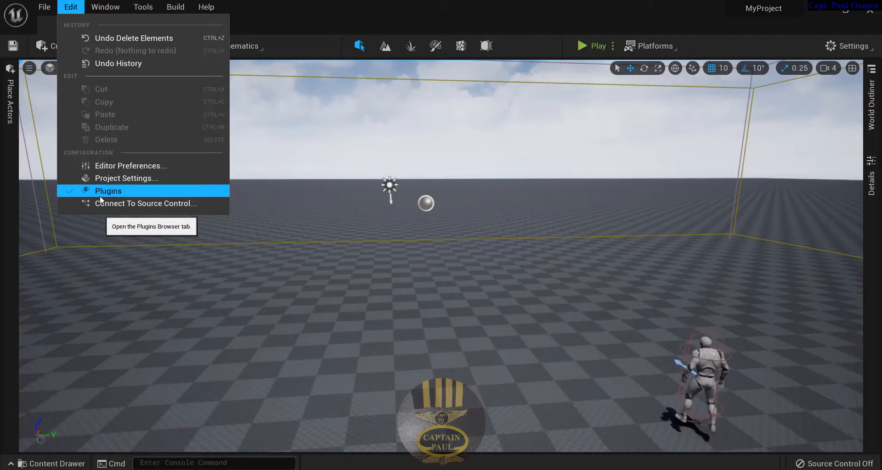
Enable the Water plugin, then restart the editor, saving the example map first.
click(108, 191)
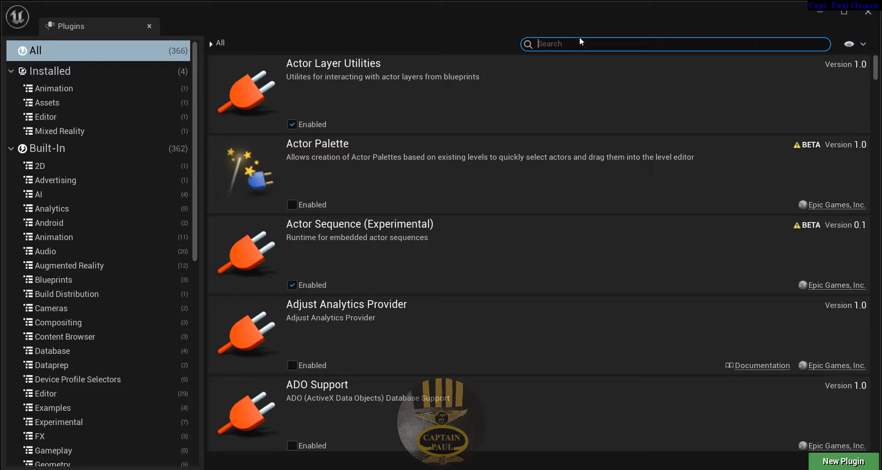
text(water)
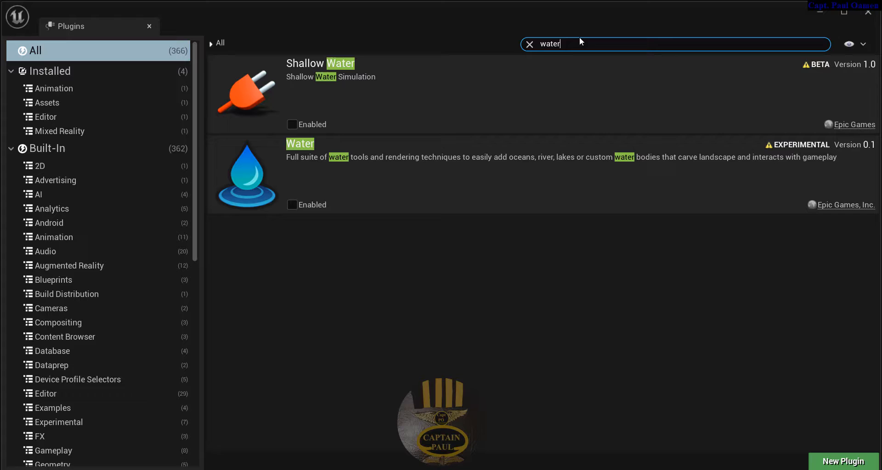
click(292, 205)
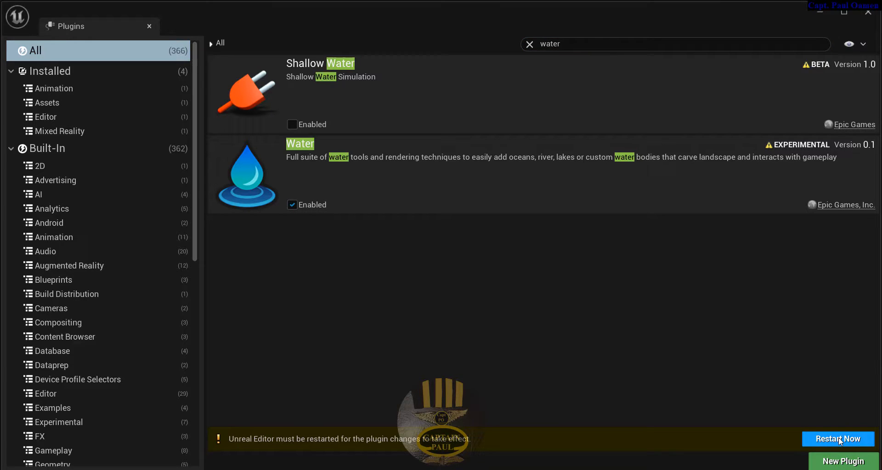
click(836, 439)
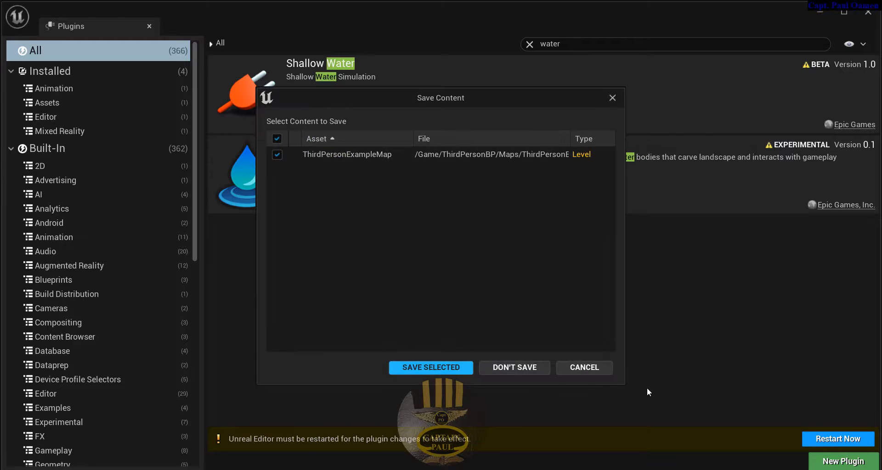
click(431, 368)
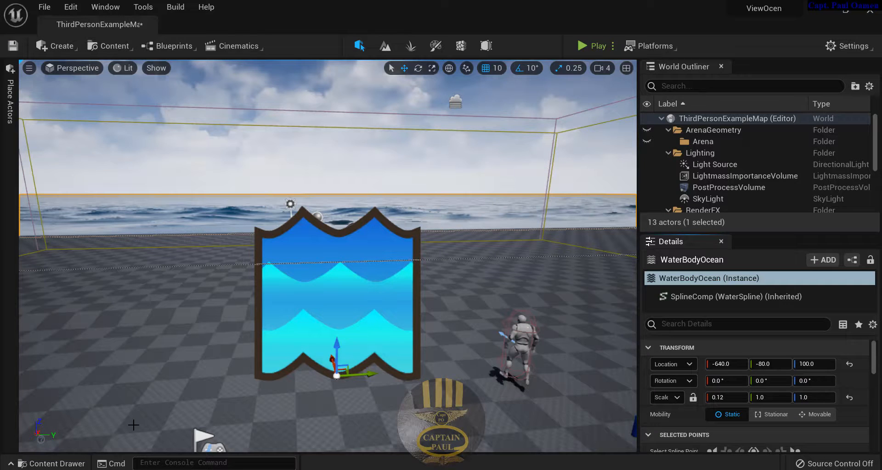
Add beach sand and a flat sandstone rock from Quixel Bridge via the Content Drawer.
click(48, 463)
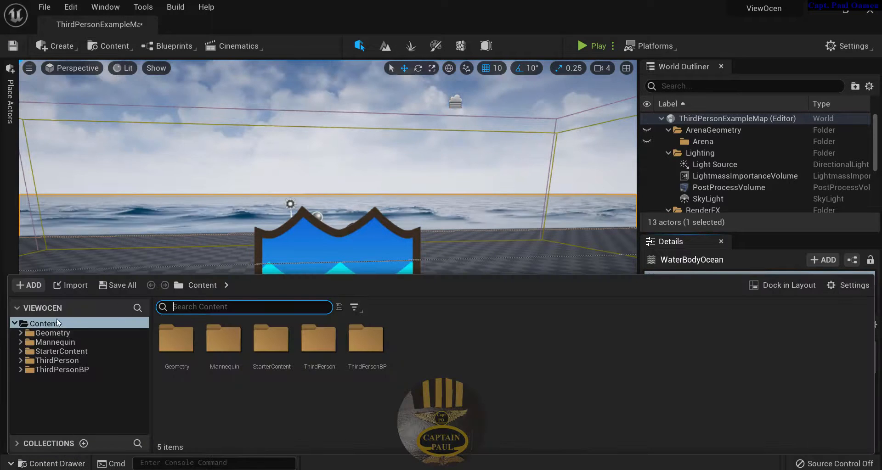
click(27, 285)
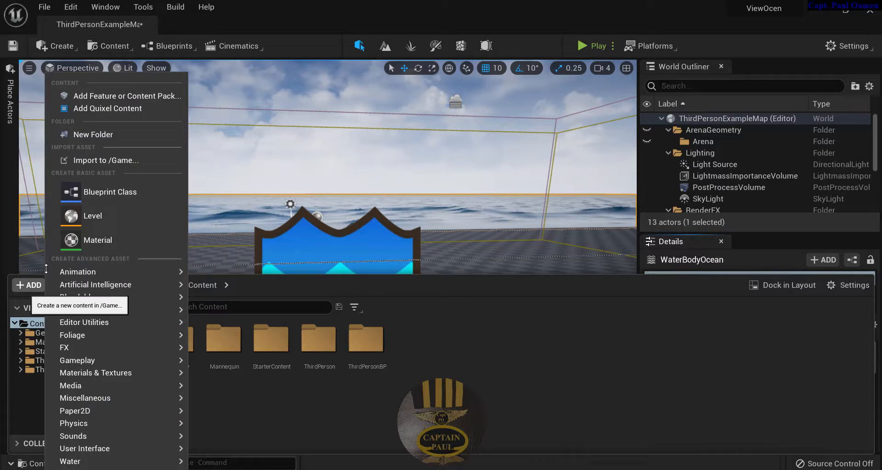
click(107, 108)
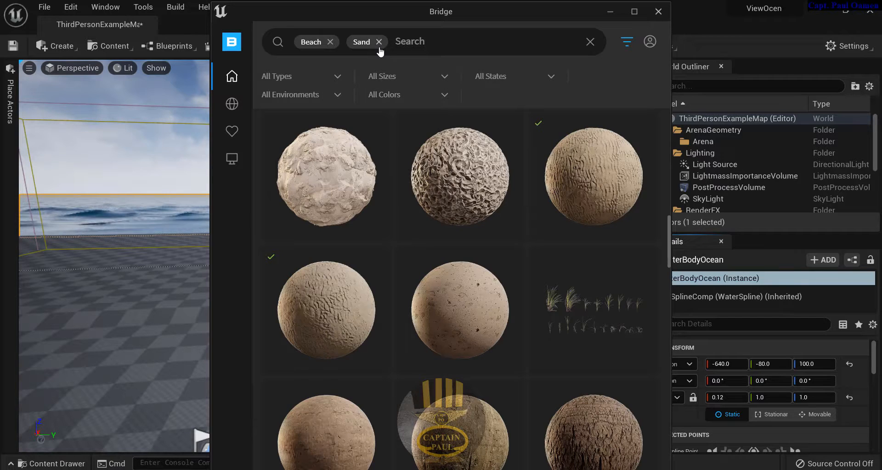
click(590, 42)
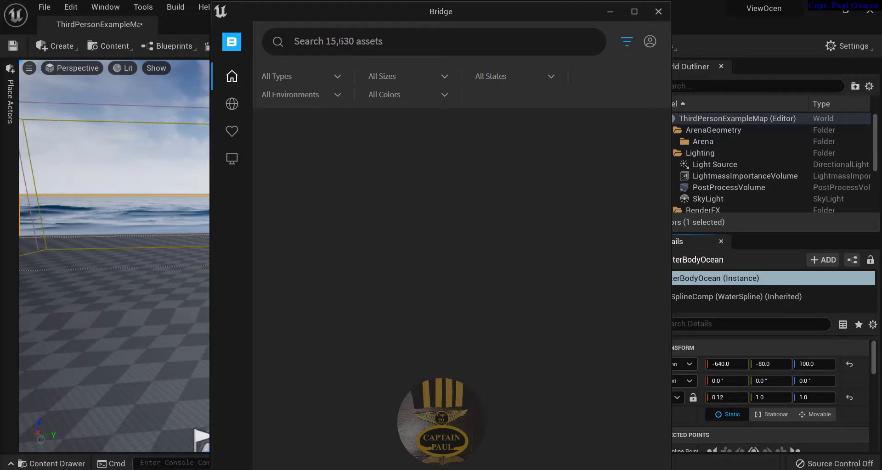
text(Rock)
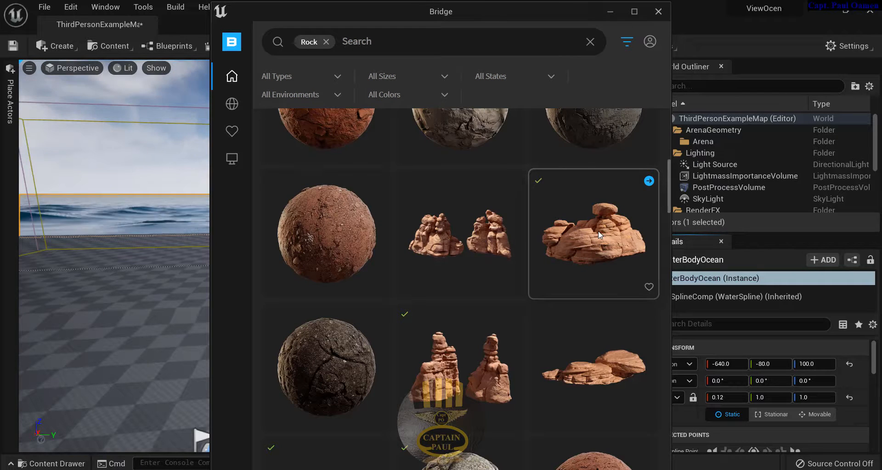
click(593, 234)
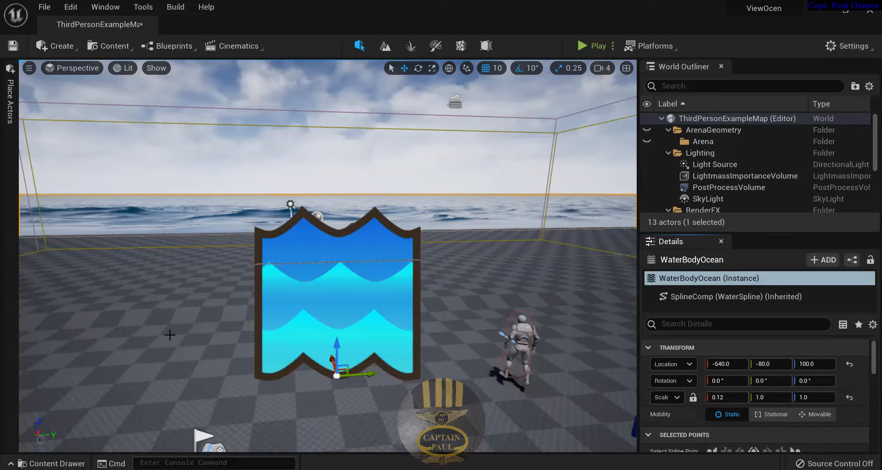
Set the Landscape's Landscape Material to MI_Thai_Rippled_Beach_Sand in its Details panel.
click(704, 168)
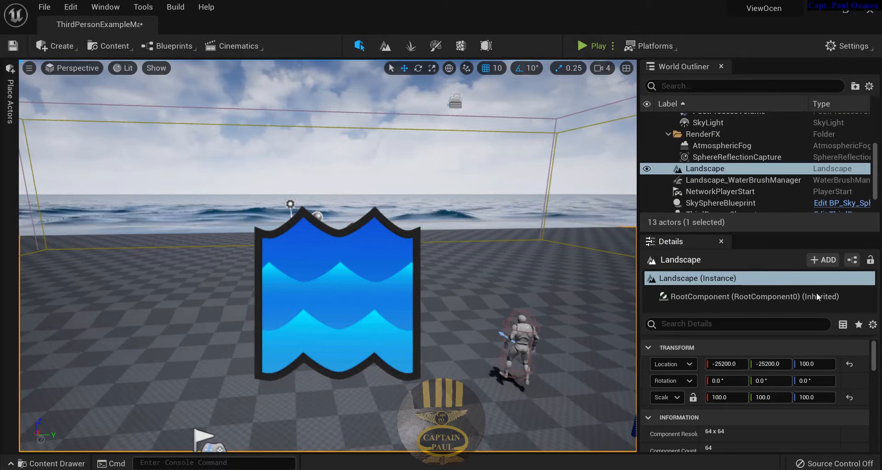
click(737, 324)
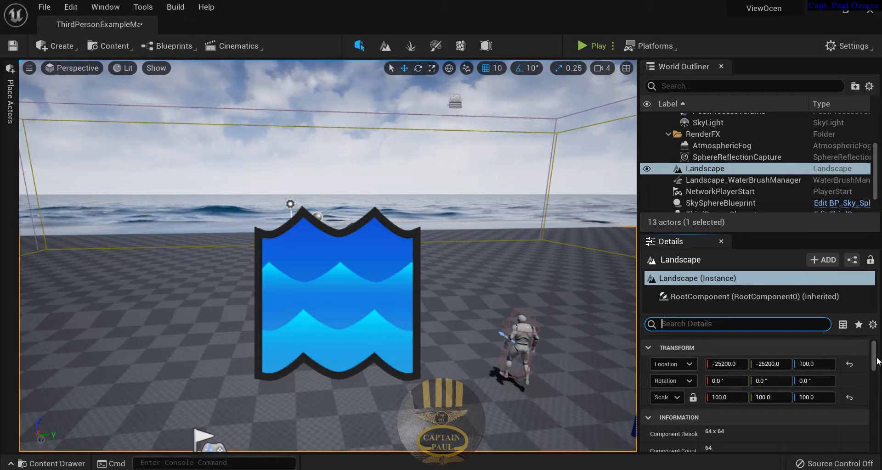
scroll(down, 3)
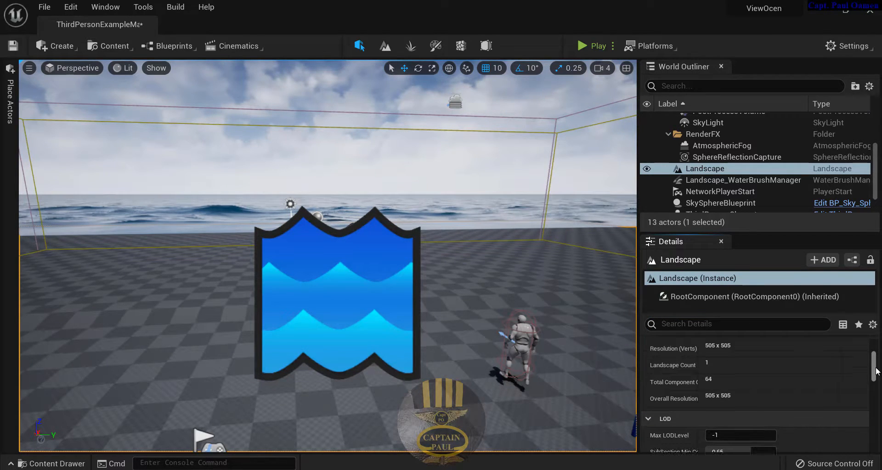
scroll(down, 3)
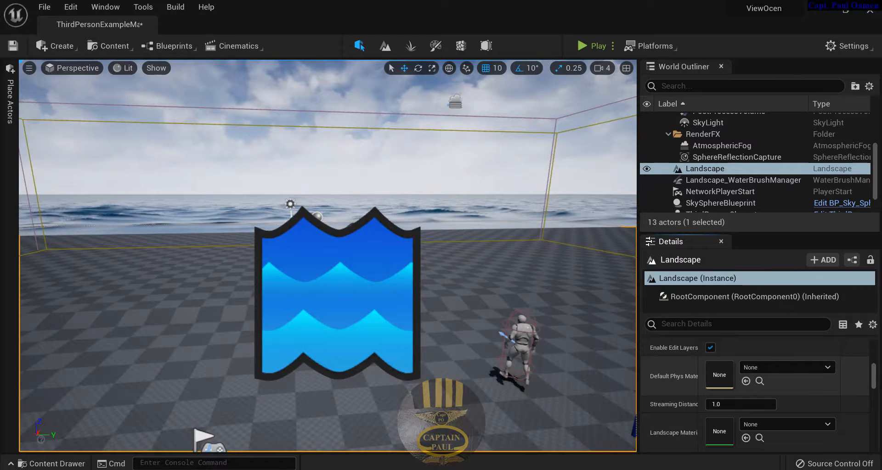
click(827, 355)
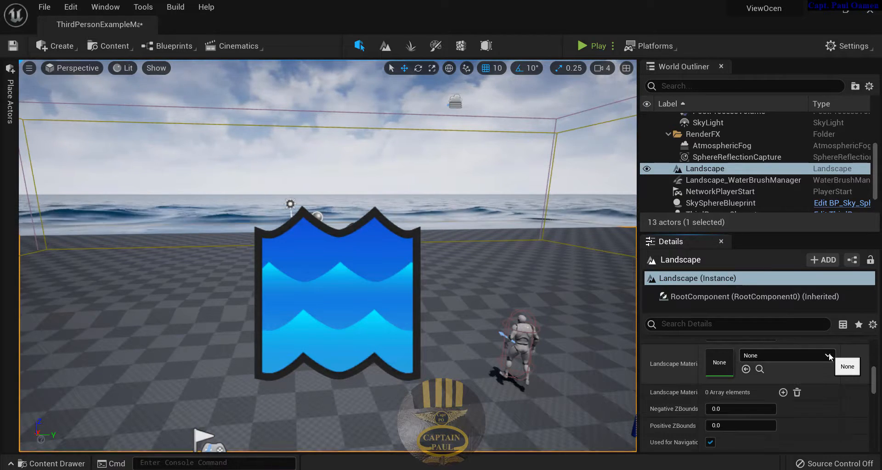
click(827, 354)
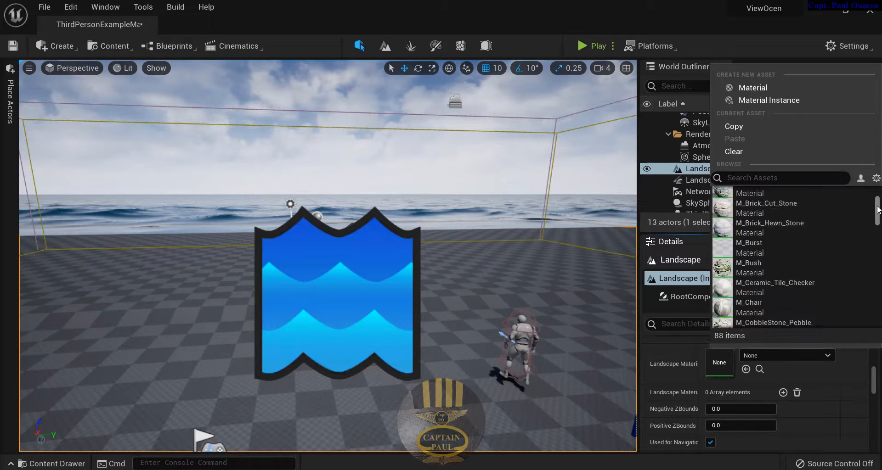
scroll(down, 3)
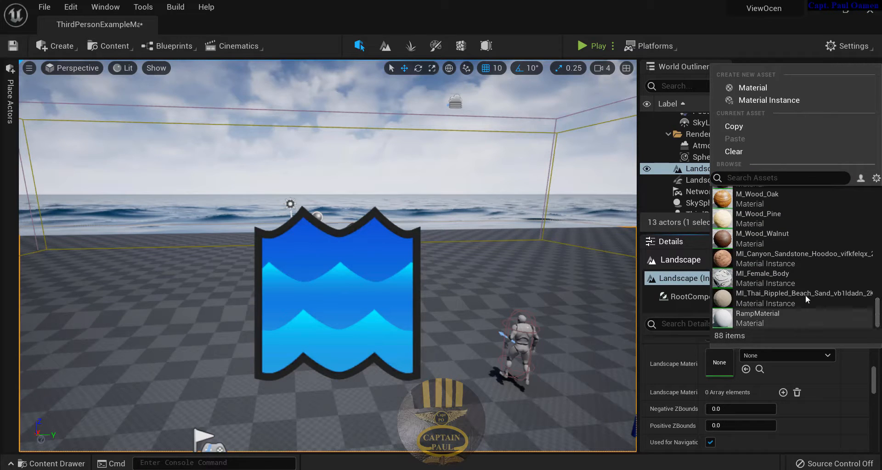
click(804, 295)
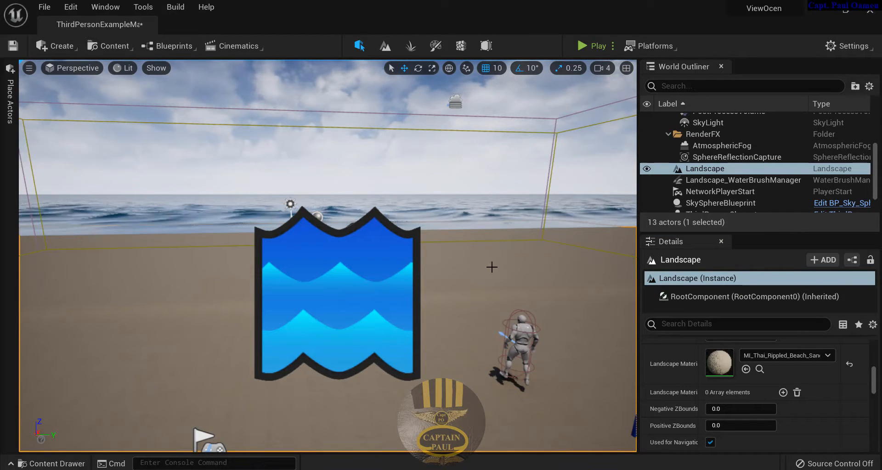
click(719, 363)
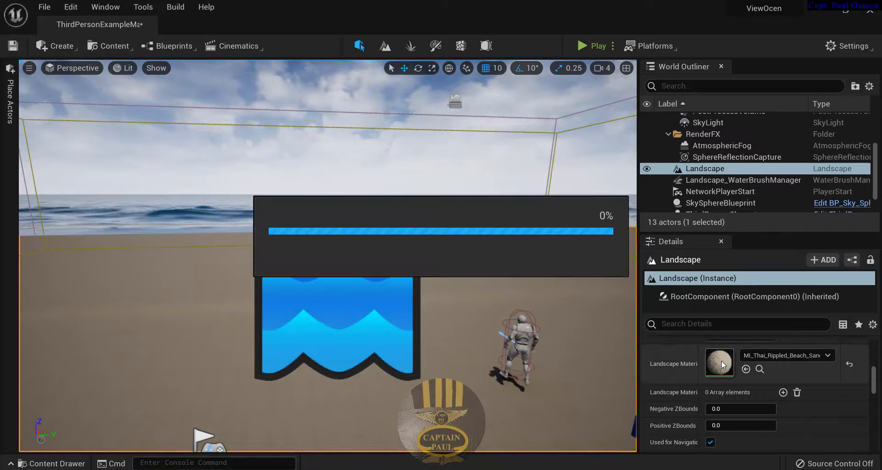
Override Tiling/Offset in the beach sand material instance and set Tiling X to 0.8.
double_click(719, 363)
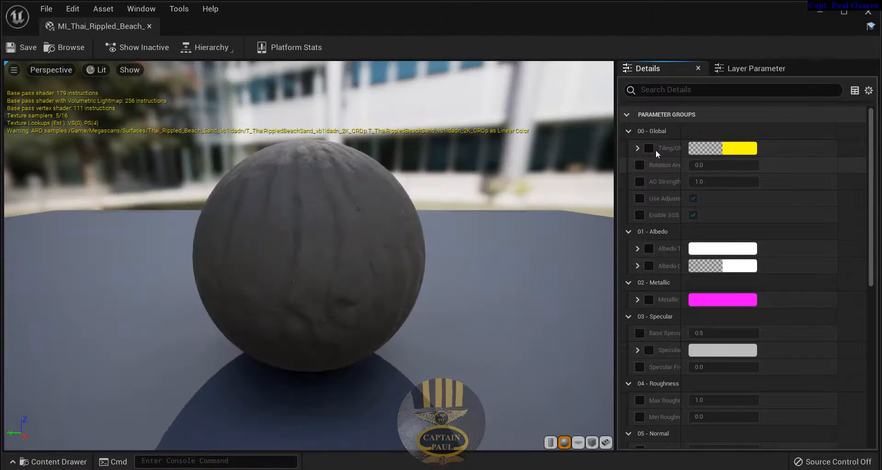
click(648, 148)
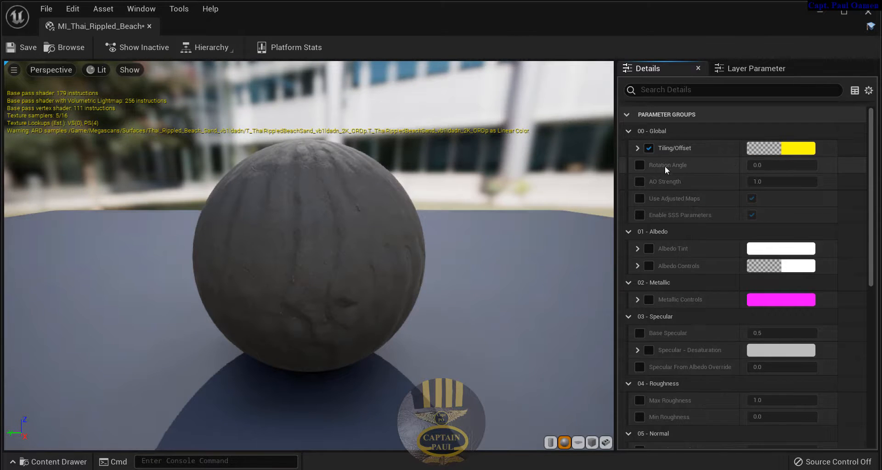
click(637, 149)
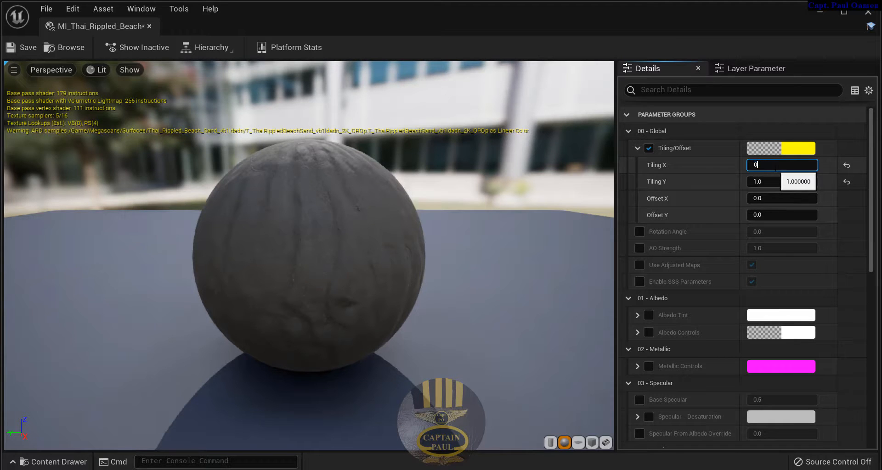
text(0.8)
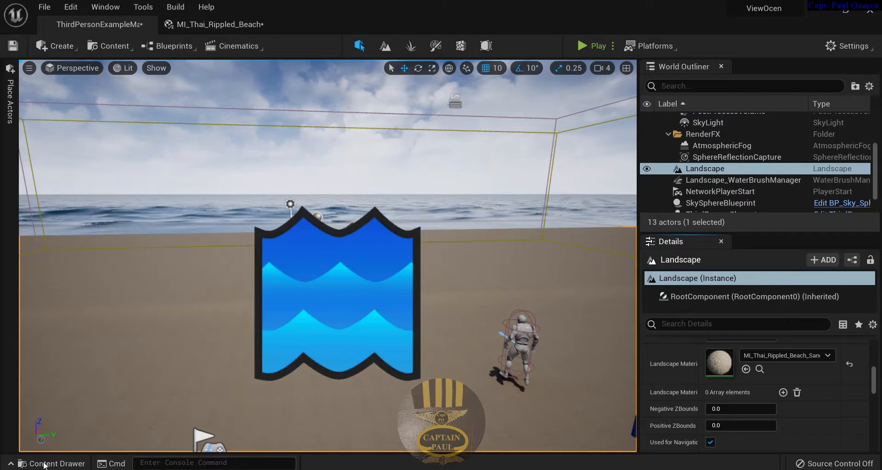
Place the sandstone rock in the ocean, scale it up, and start playtesting.
click(52, 464)
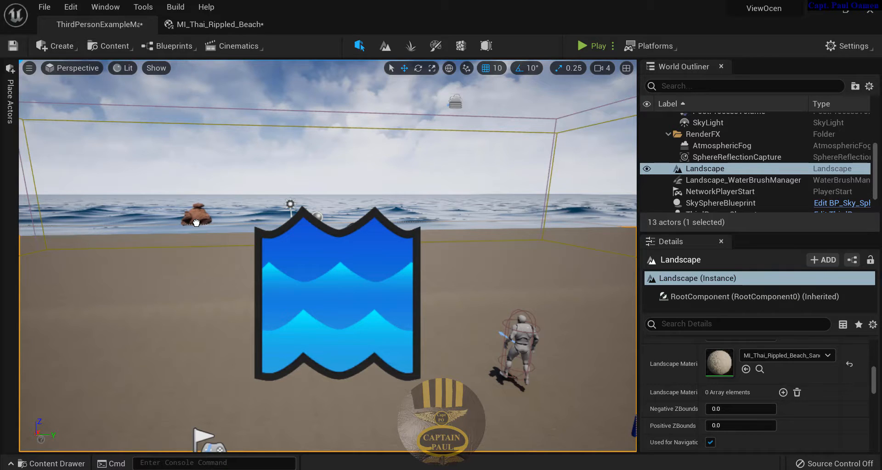
click(195, 218)
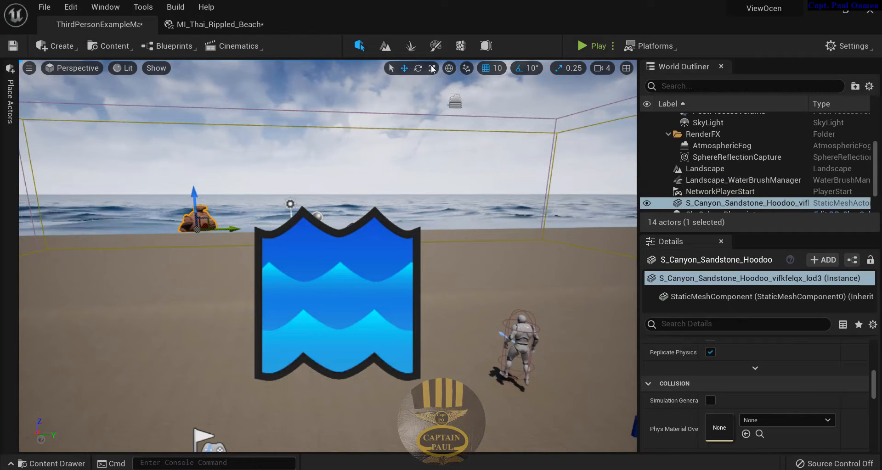
click(432, 68)
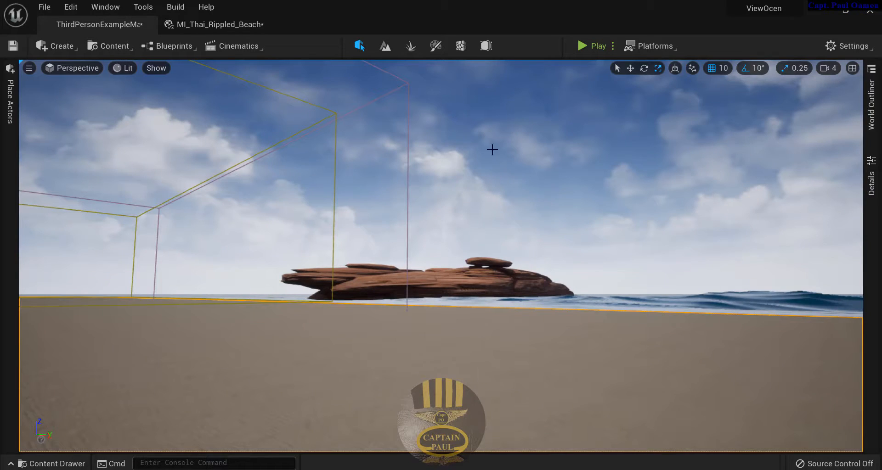
mouse_move(602, 250)
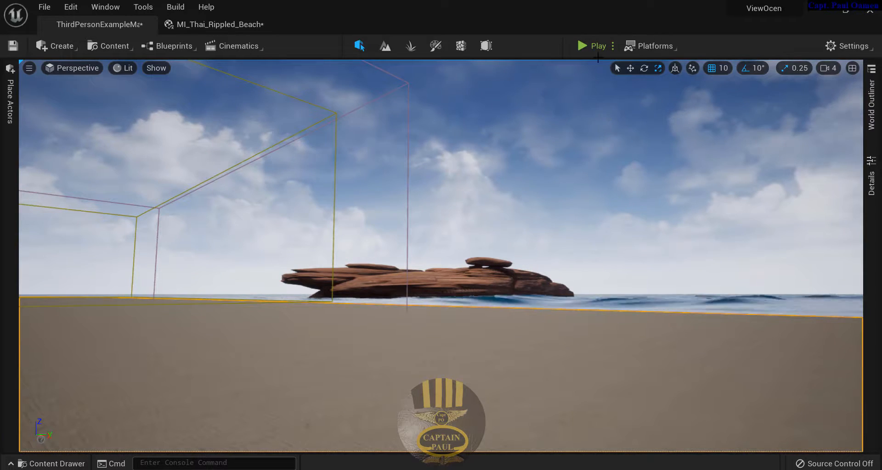
mouse_move(586, 49)
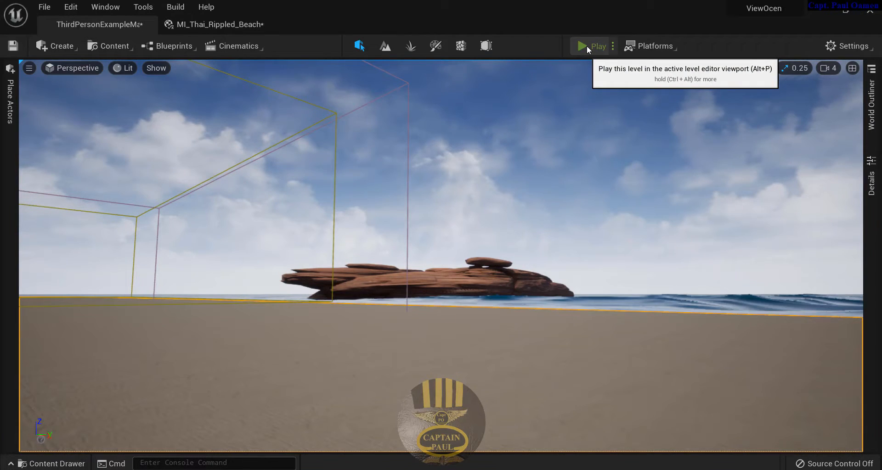
click(582, 46)
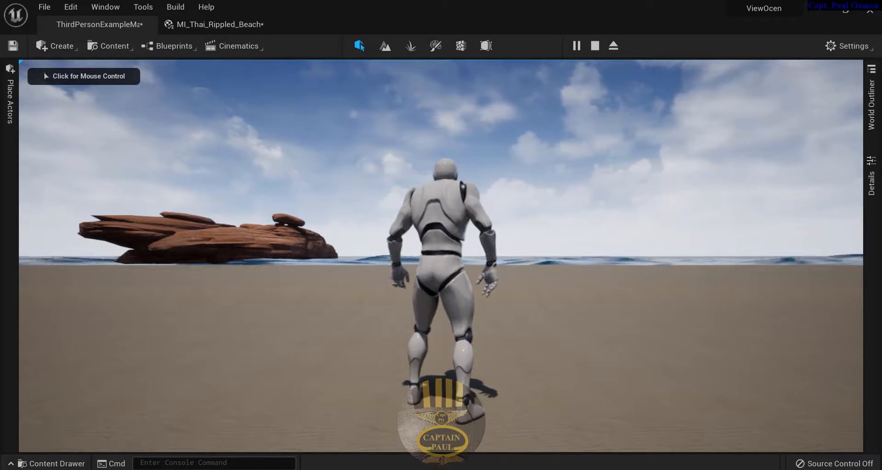